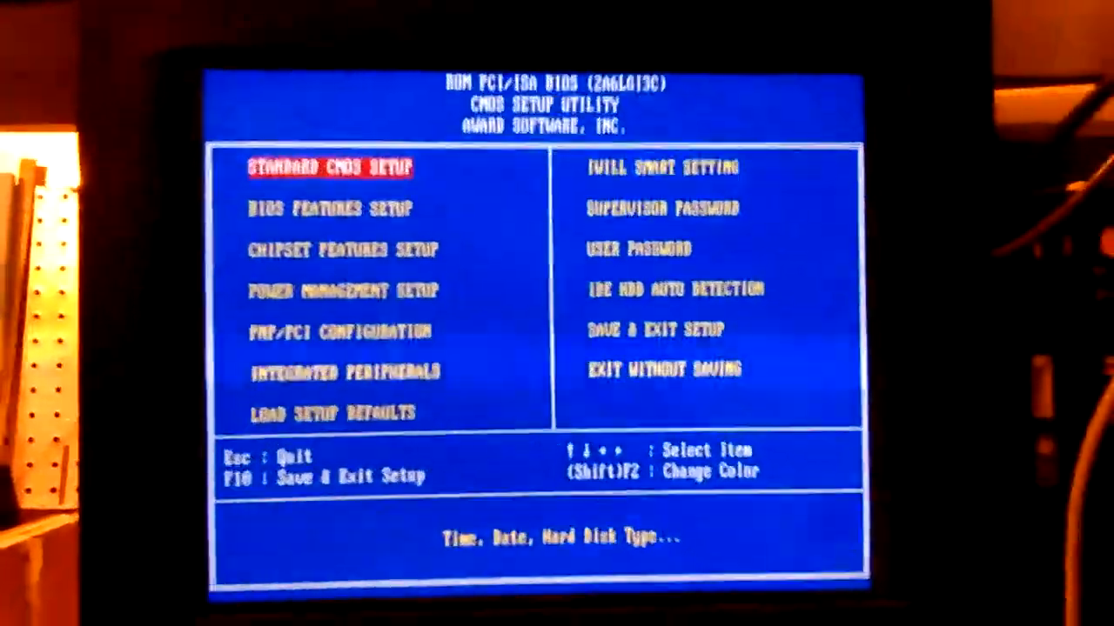
# Step: Move the main-menu highlight from Standard CMOS Setup to BIOS Features Setup
pyautogui.press('down')
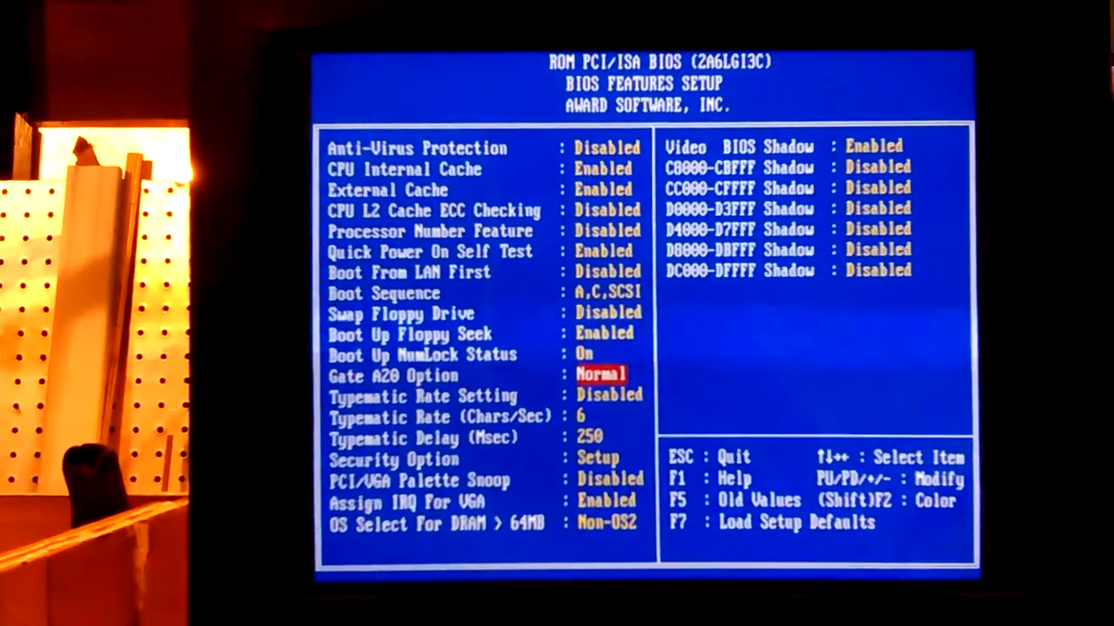
# Step: Step past Boot Sequence and Gate A20 (Normal) to the Typematic Delay setting at 250 ms
pyautogui.press('down')
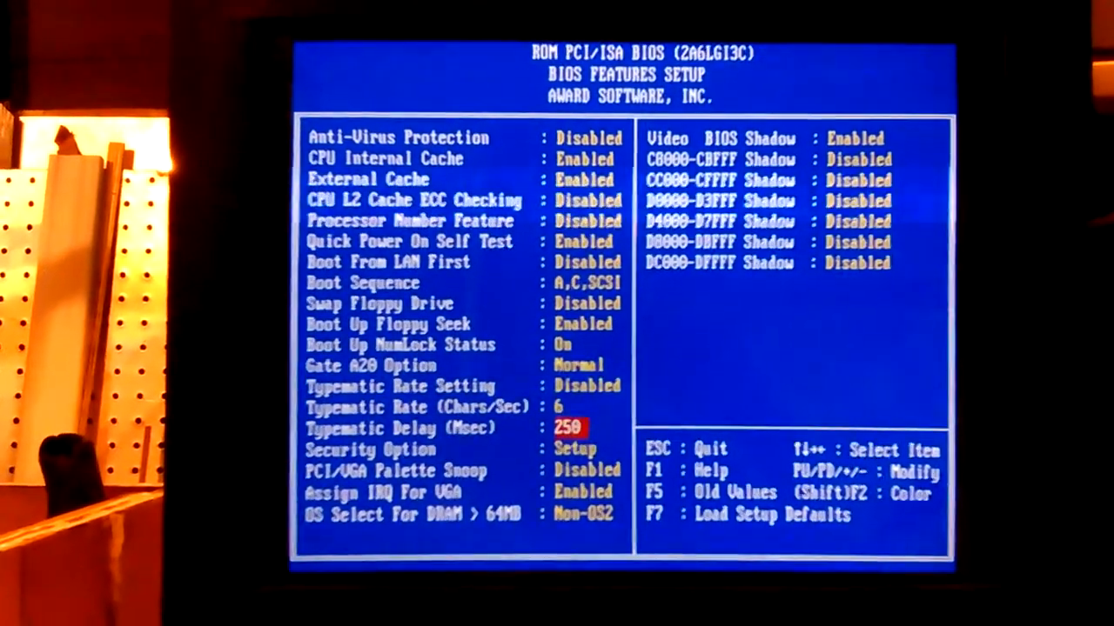